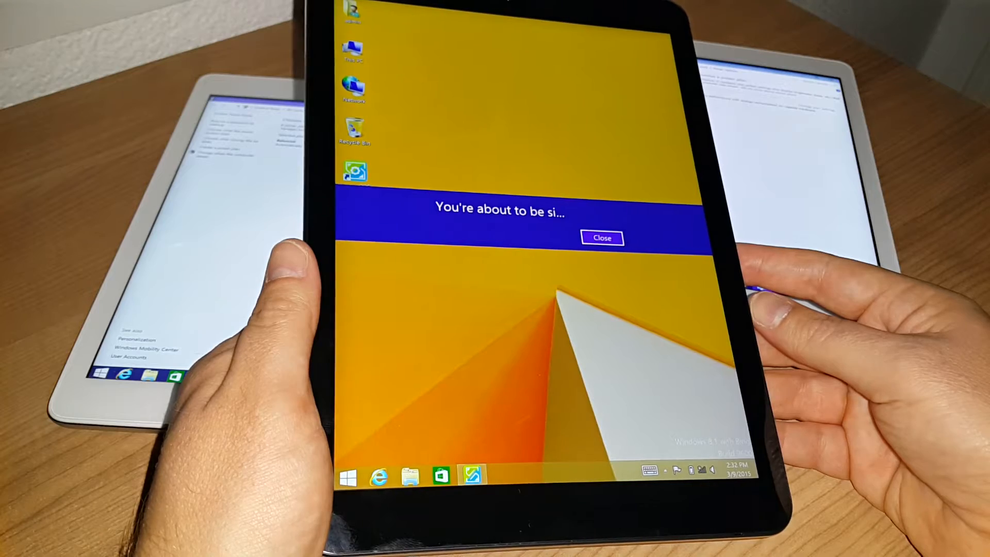
Step: Close the 'You're about to be signed out' banner so the switch to Android proceeds
{"action": "left_click", "coordinate": [601, 239]}
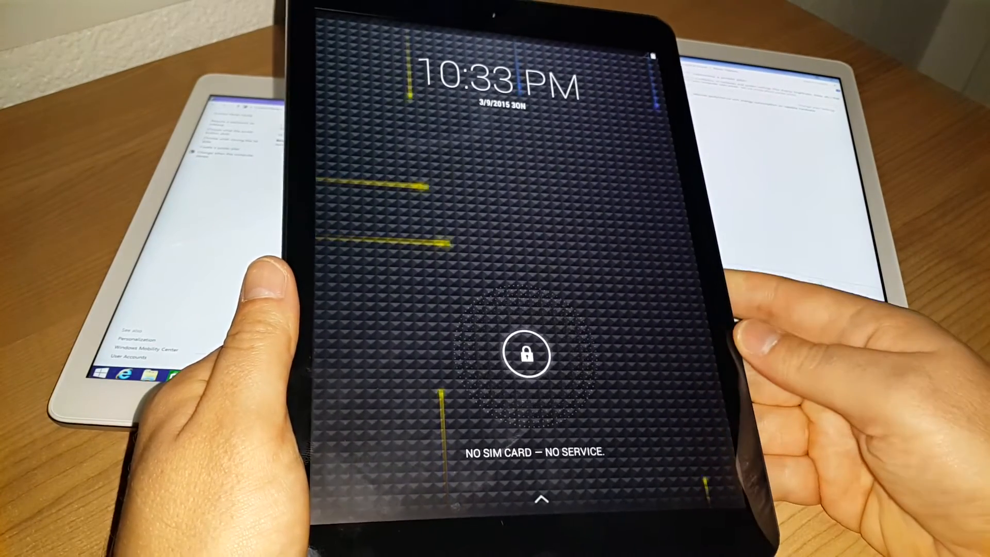
Step: Swipe the lock icon to unlock Android and open the All Apps drawer
{"action": "left_click_drag", "start_coordinate": [526, 355], "coordinate": [593, 351]}
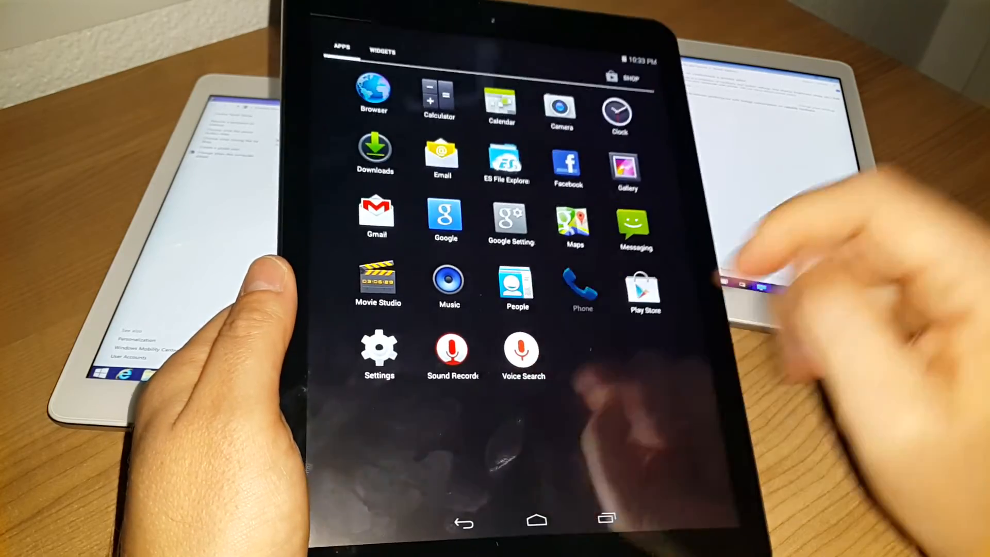
{"action": "left_click", "coordinate": [581, 284]}
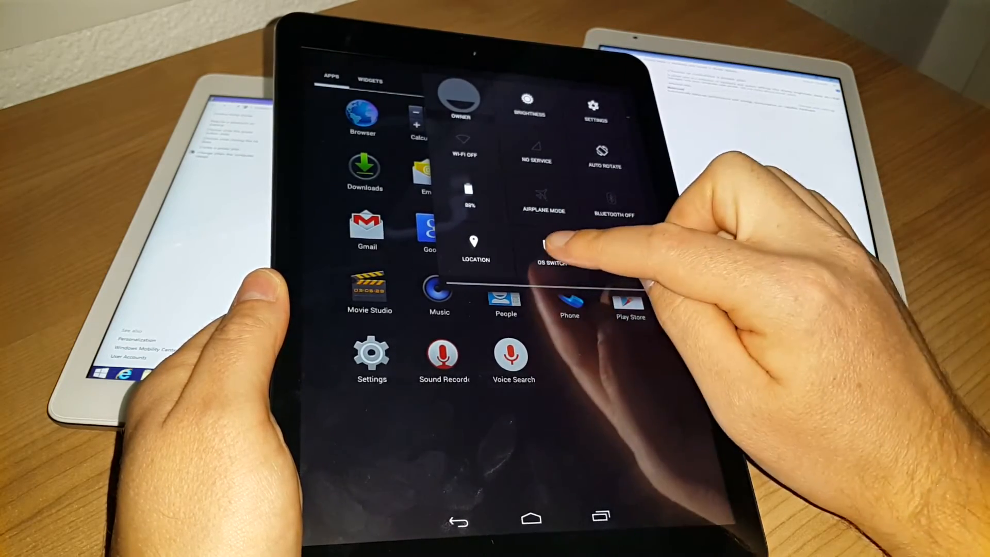
Step: Use the OS Switch tile in quick settings to return to Windows 8.1
{"action": "left_click", "coordinate": [551, 252]}
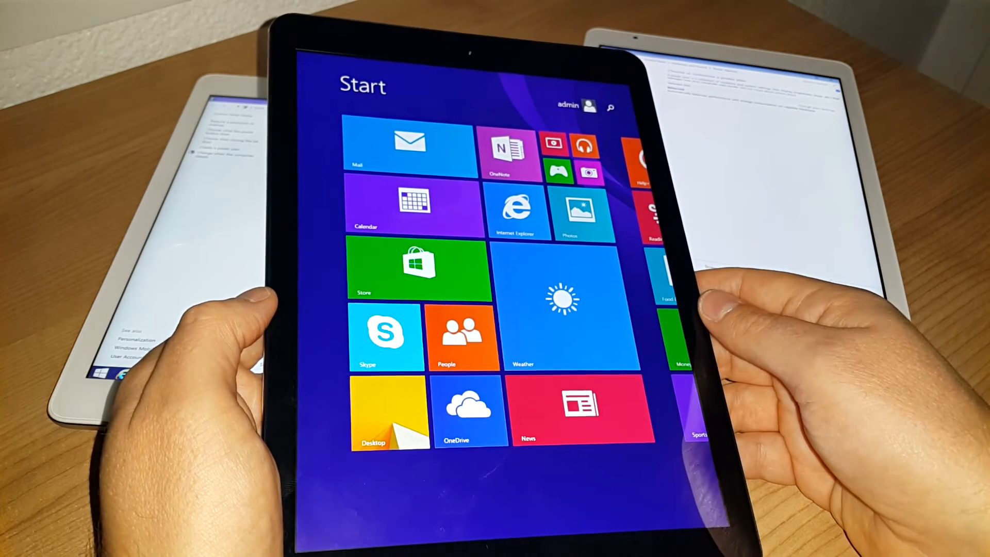
Step: Select the Desktop tile on the Windows 8.1 Start screen
{"action": "left_click", "coordinate": [389, 411]}
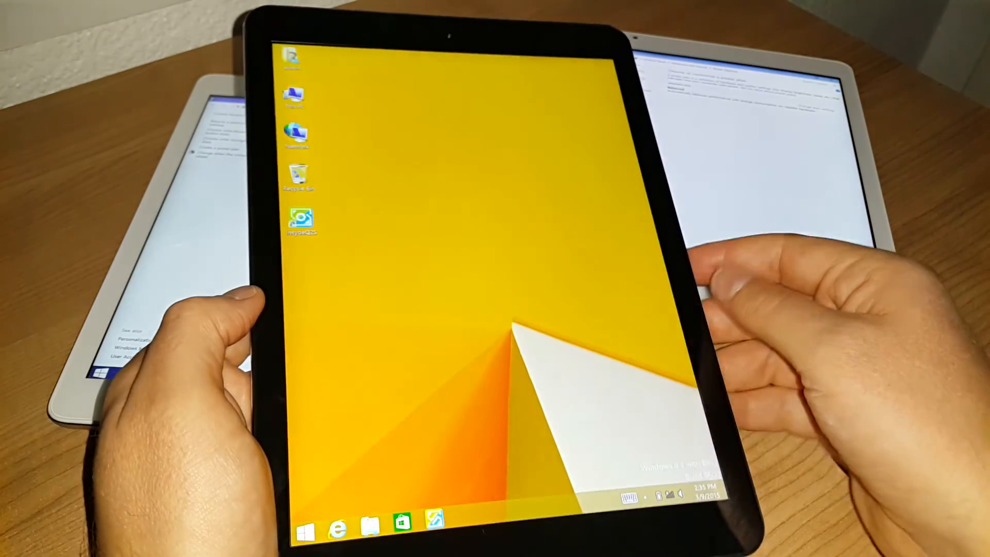